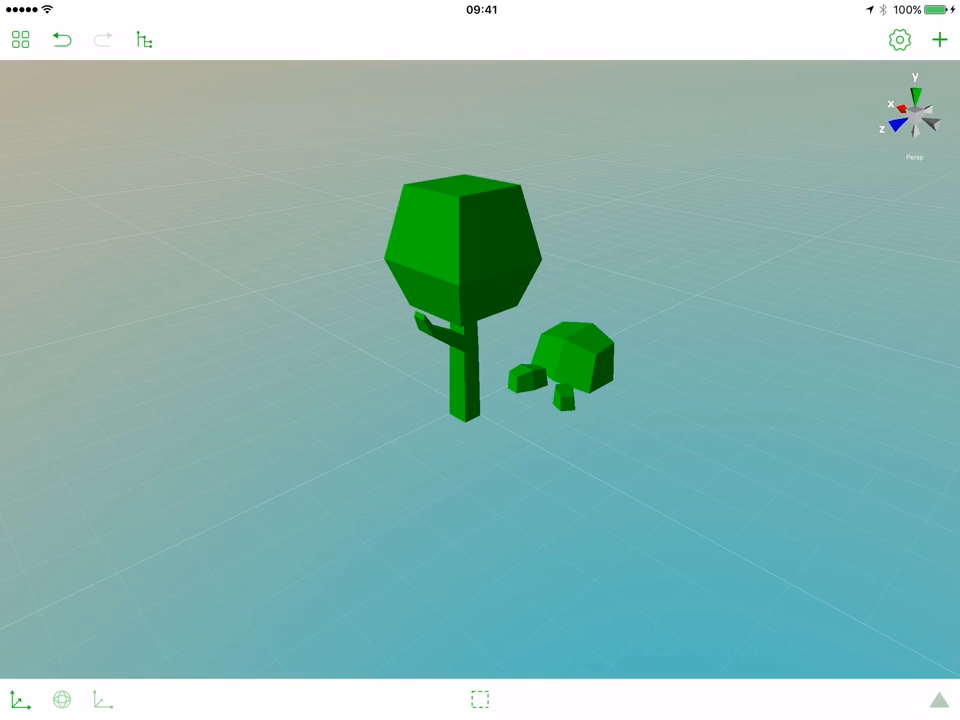
- Add a Box to the scene as the ground slab beneath the tree and stones
click(939, 39)
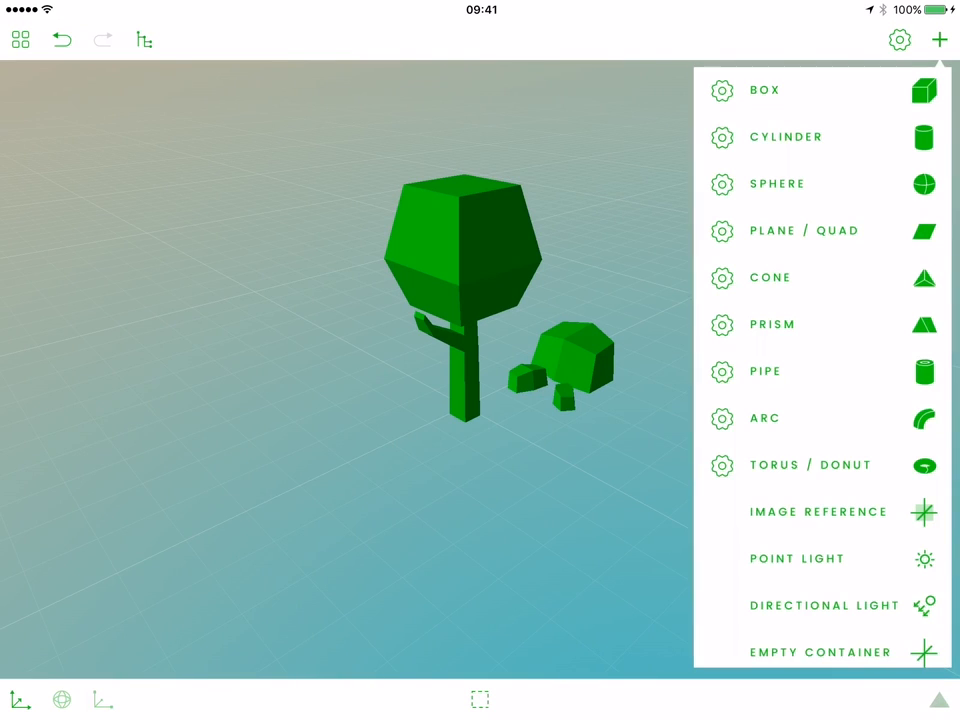
click(765, 90)
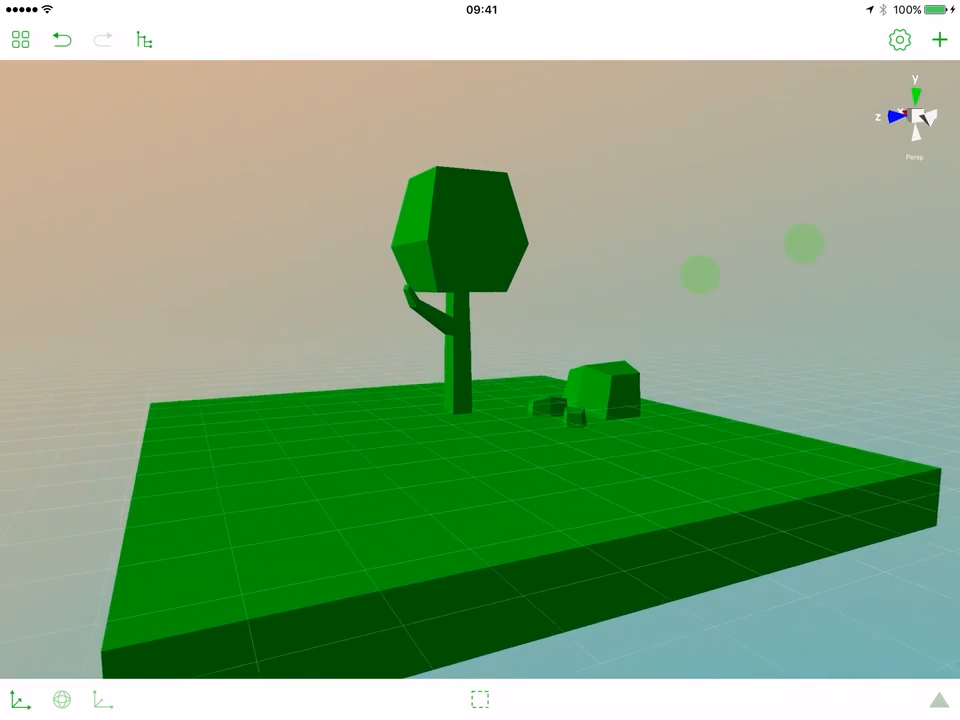
- Select the ground box and bring up its Object colour settings
click(460, 230)
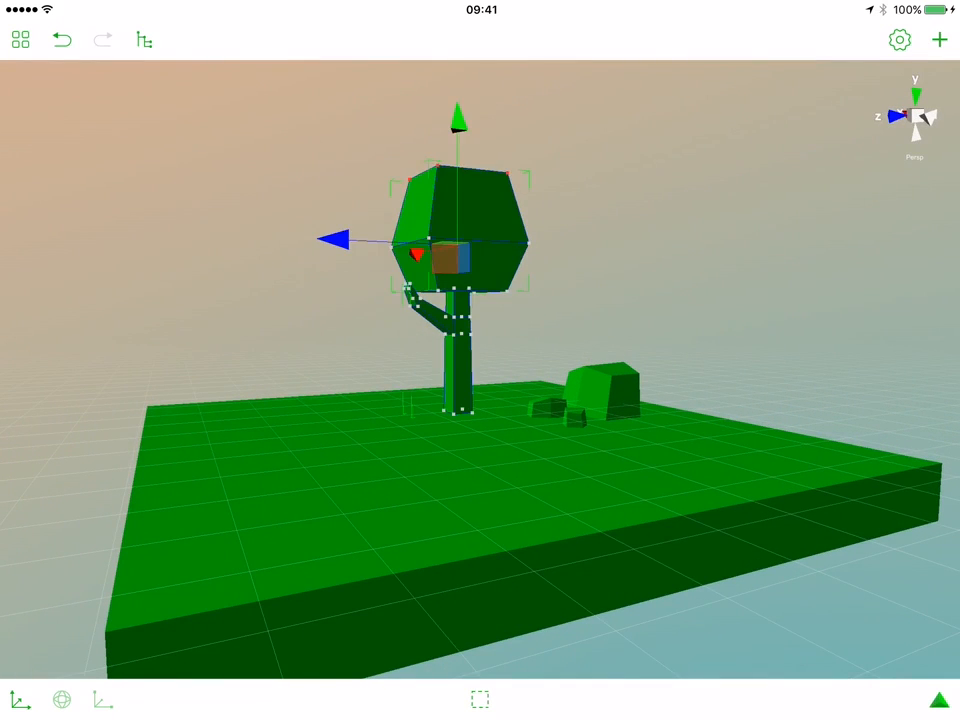
drag(456, 118, 460, 135)
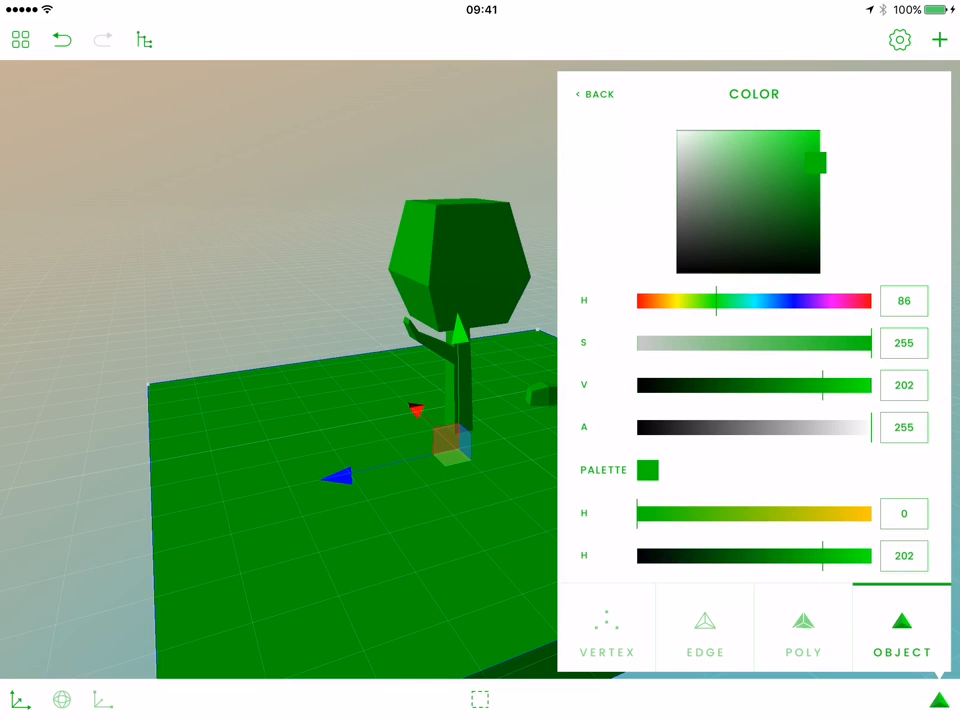
- Recolour the ground box from green to a dark muted brown, then select the trunk
drag(715, 300, 745, 300)
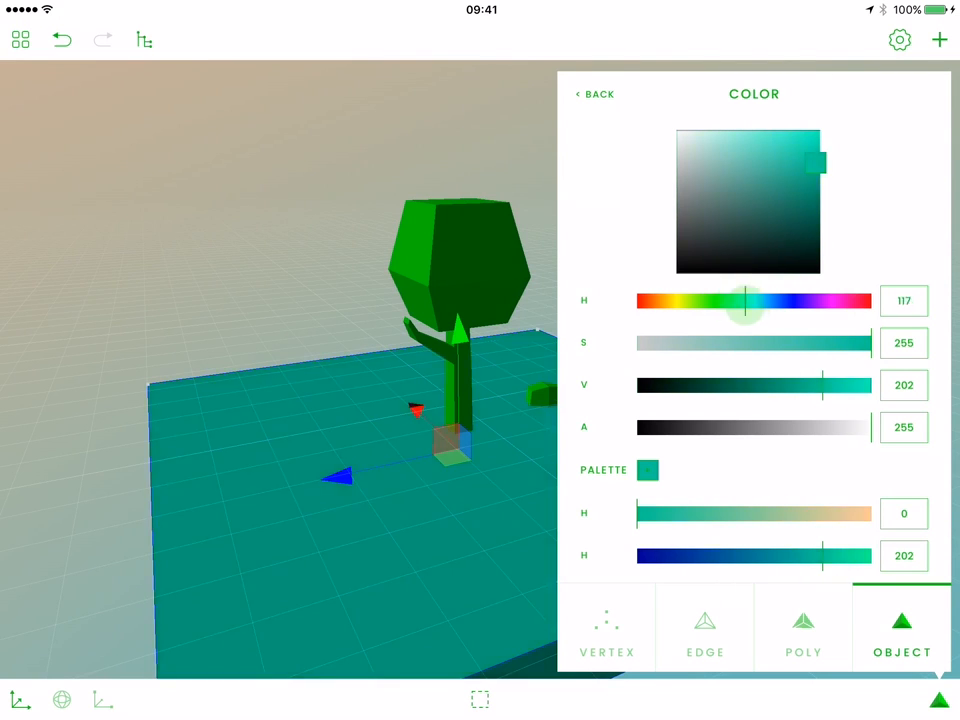
drag(745, 300, 855, 300)
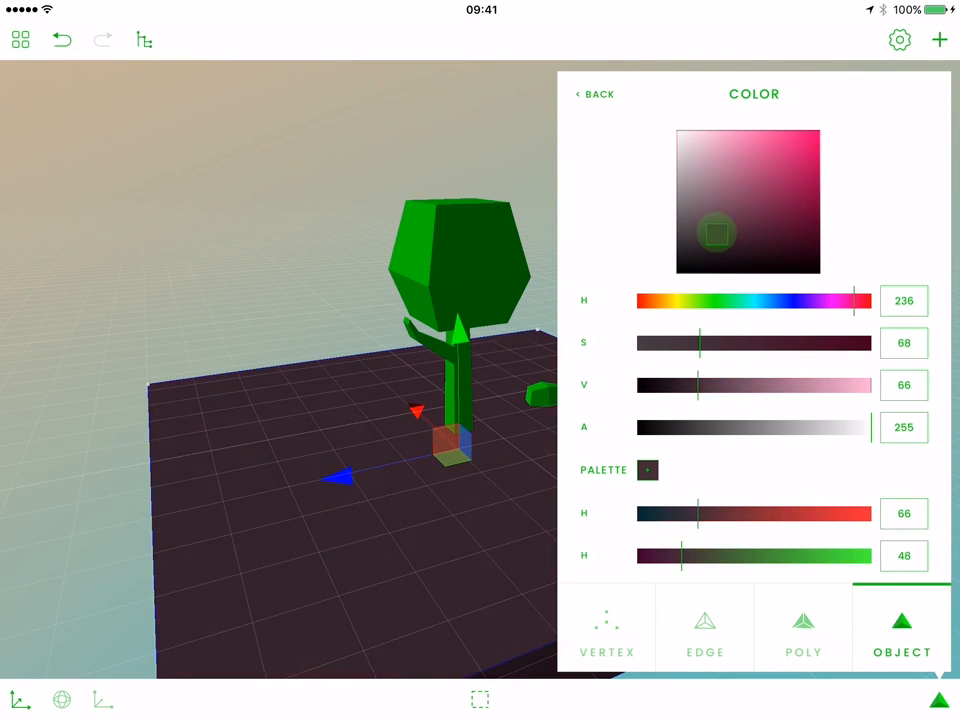
drag(718, 235, 718, 205)
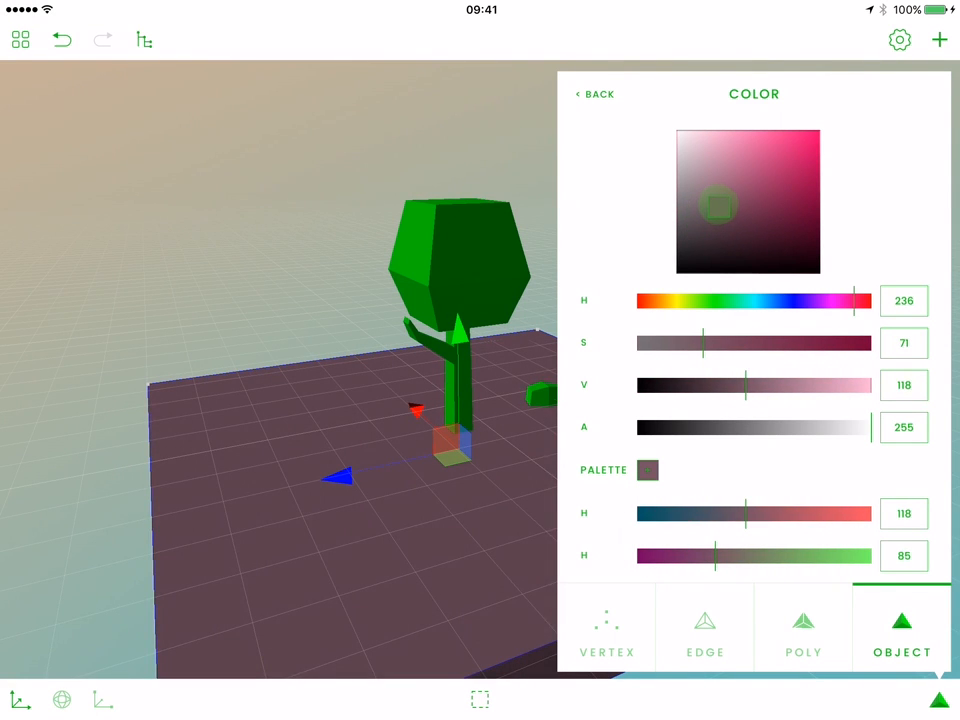
drag(718, 205, 718, 215)
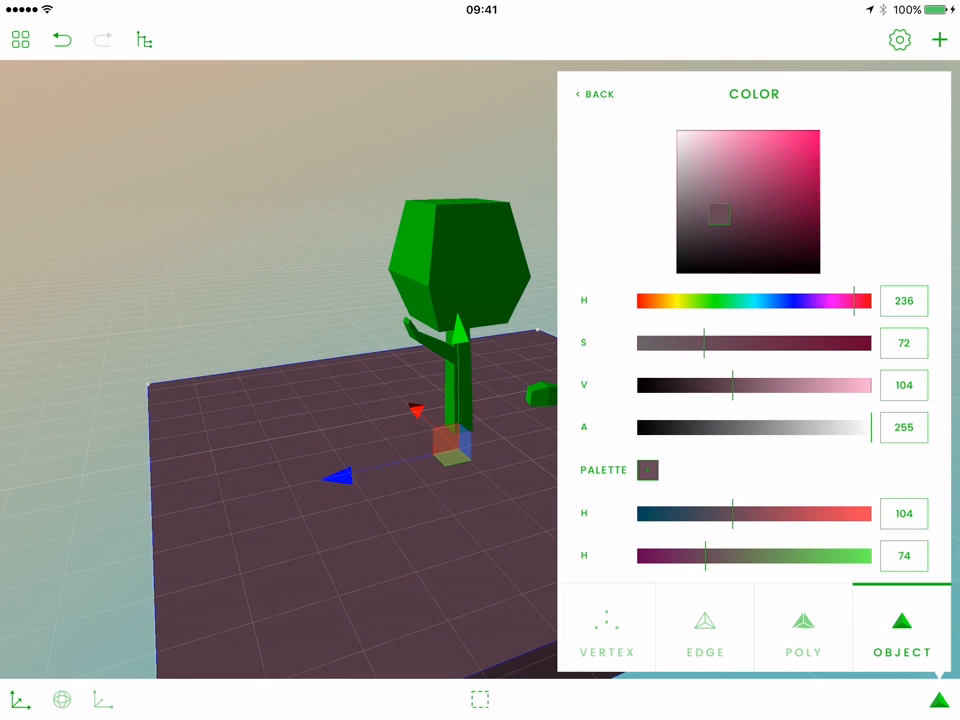
click(594, 93)
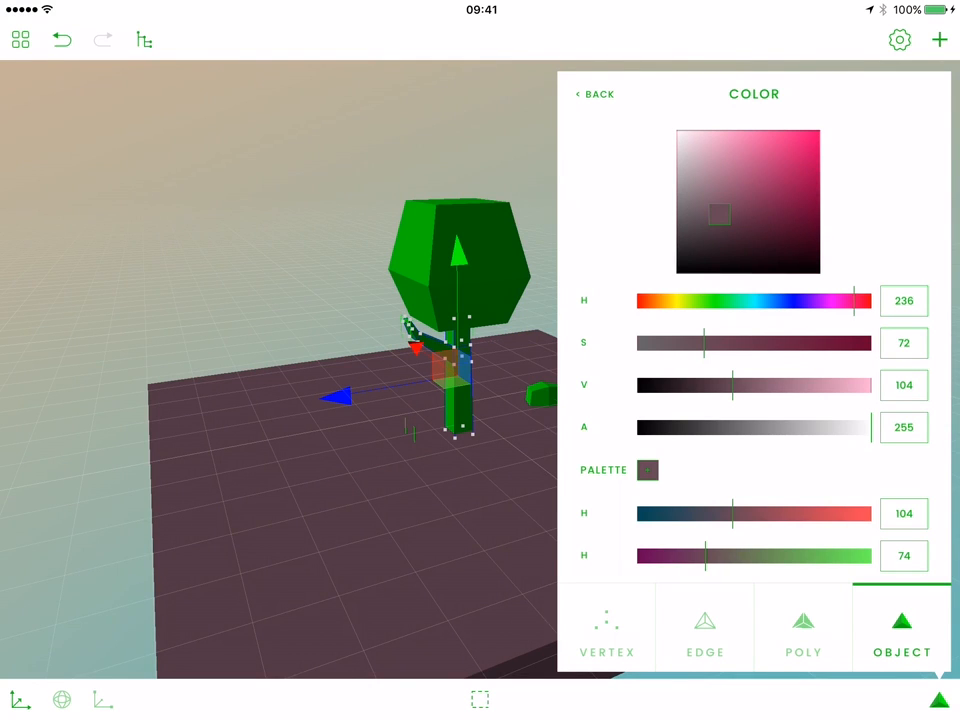
- Set the trunk and branch colour to a deep brown and finish editing
drag(718, 215, 763, 223)
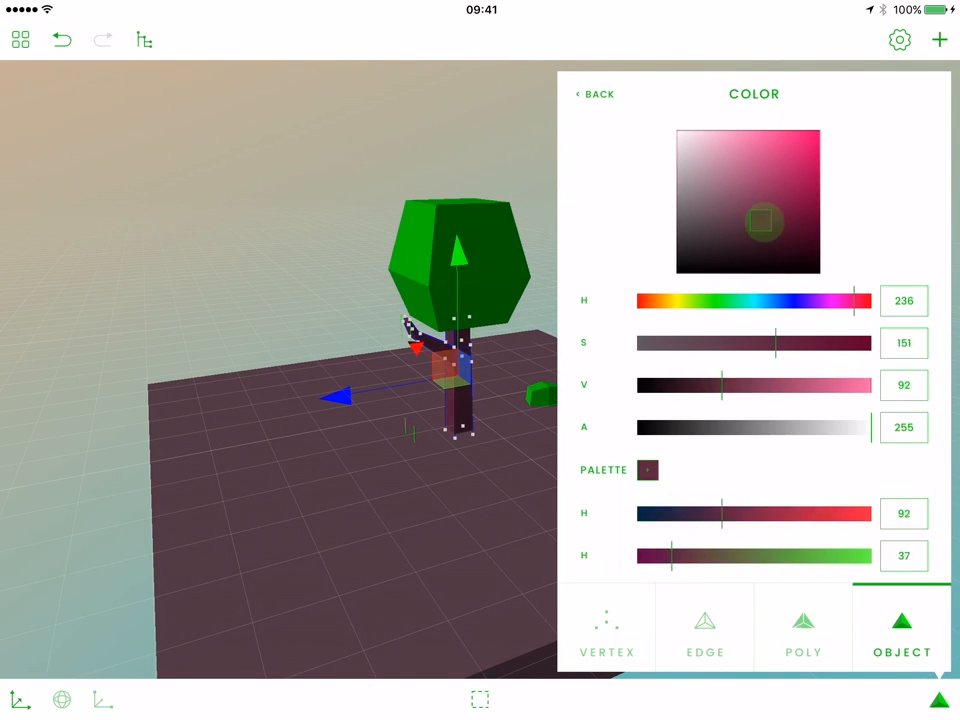
drag(760, 222, 745, 227)
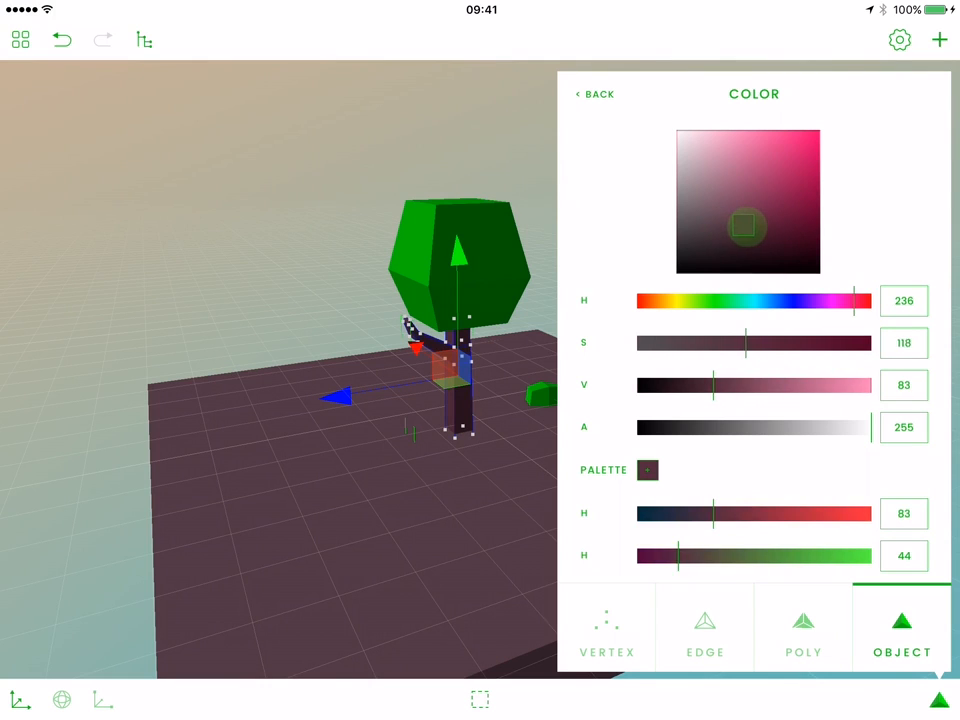
click(595, 93)
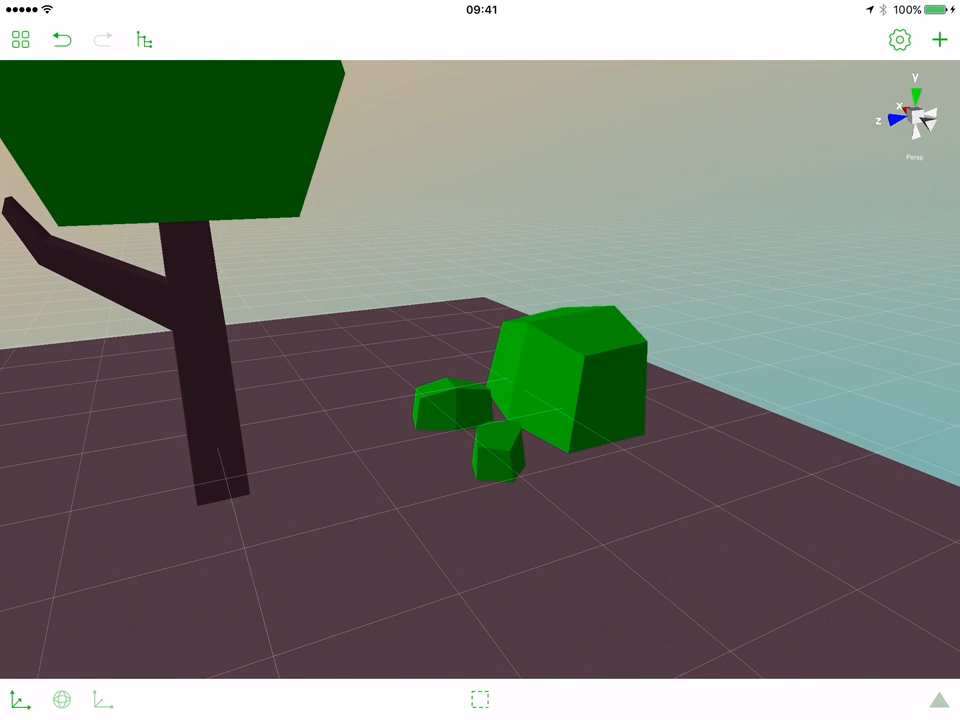
- Select one stone, switch to Add selection mode and include the other stones
click(445, 410)
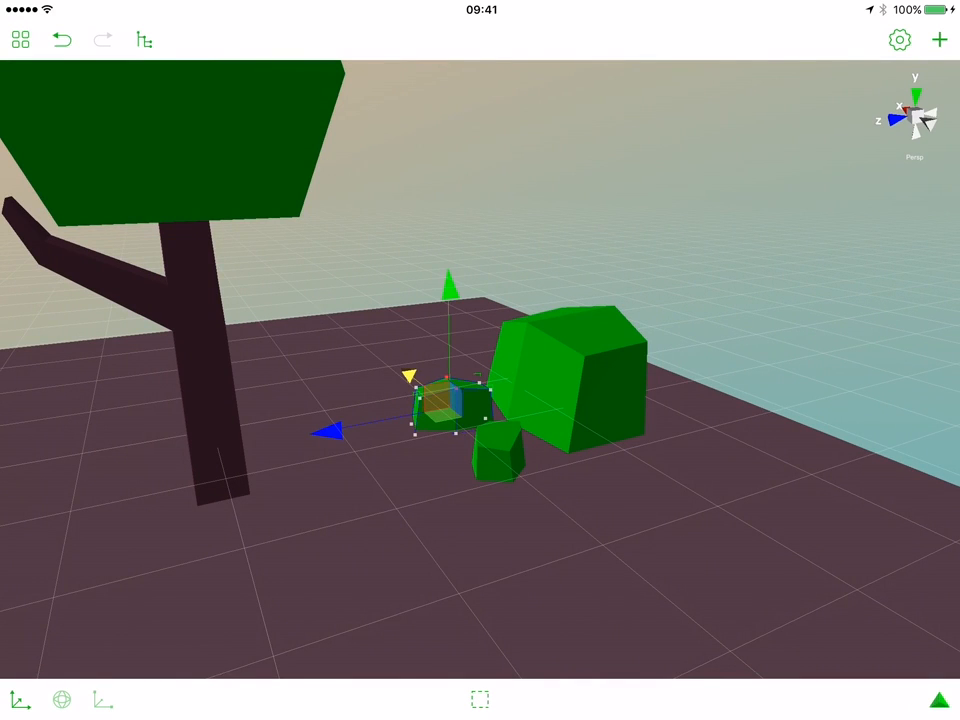
click(480, 698)
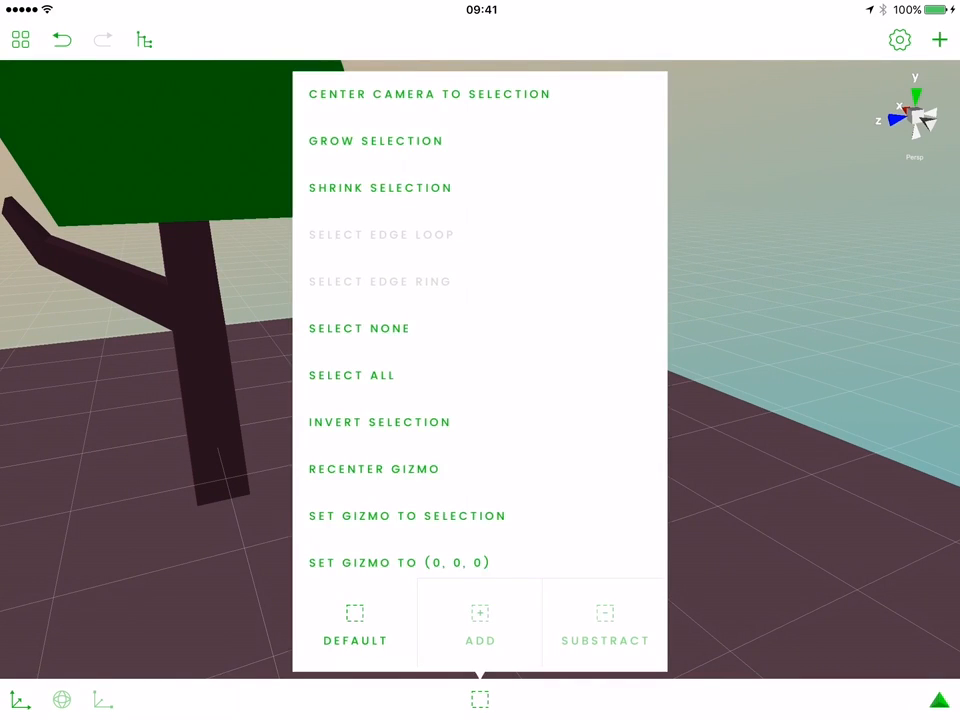
click(480, 620)
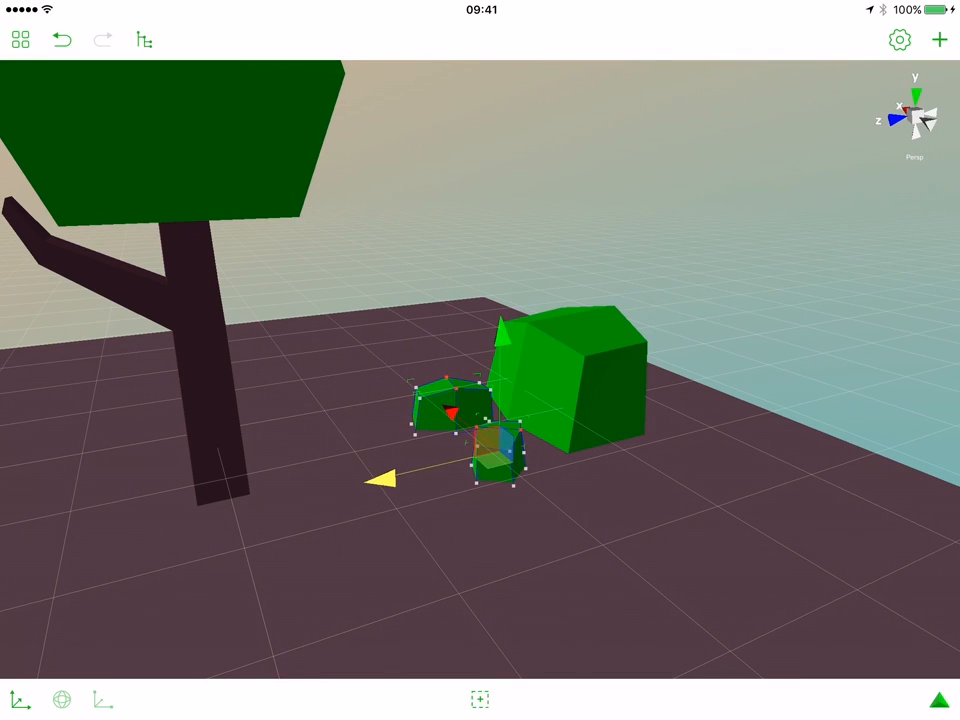
drag(383, 478, 570, 245)
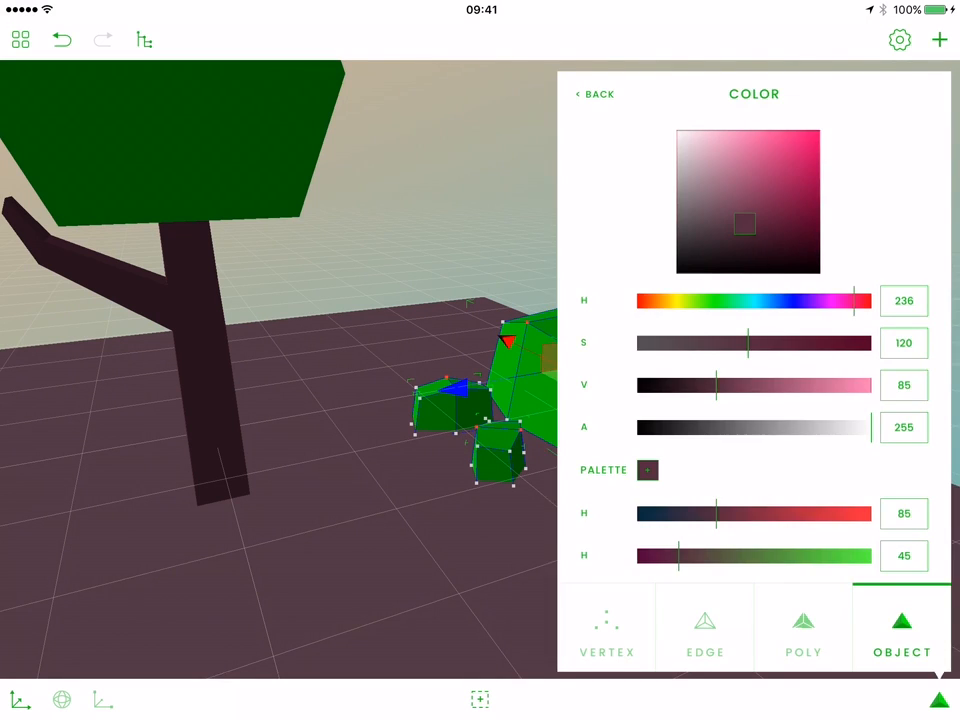
- Set the stones' colour to a pale grey (saturation 0, high value)
drag(745, 223, 720, 210)
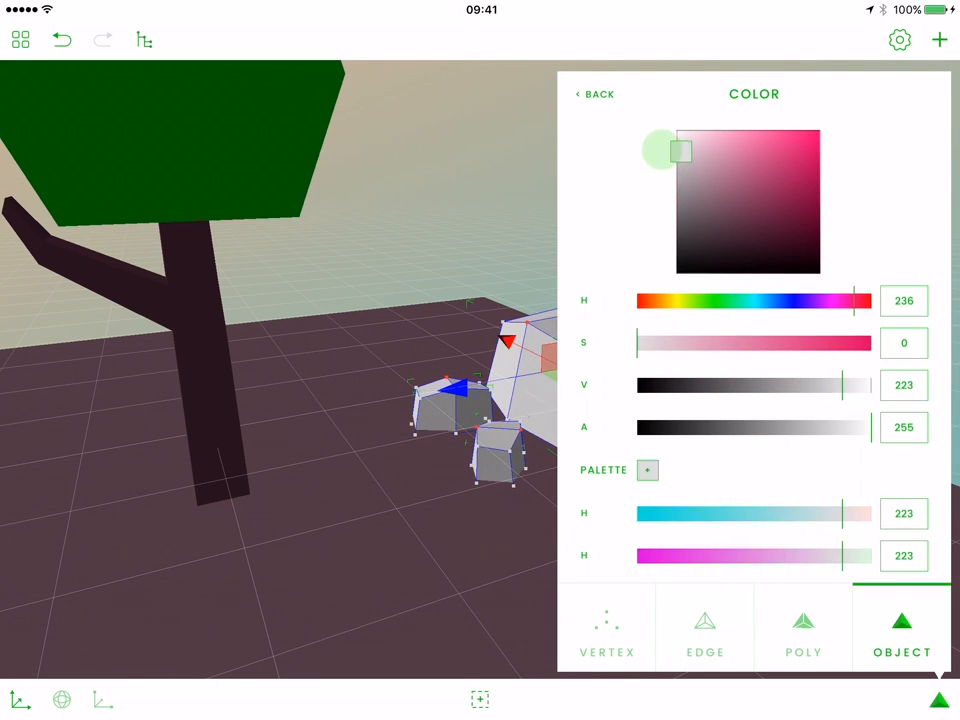
click(595, 93)
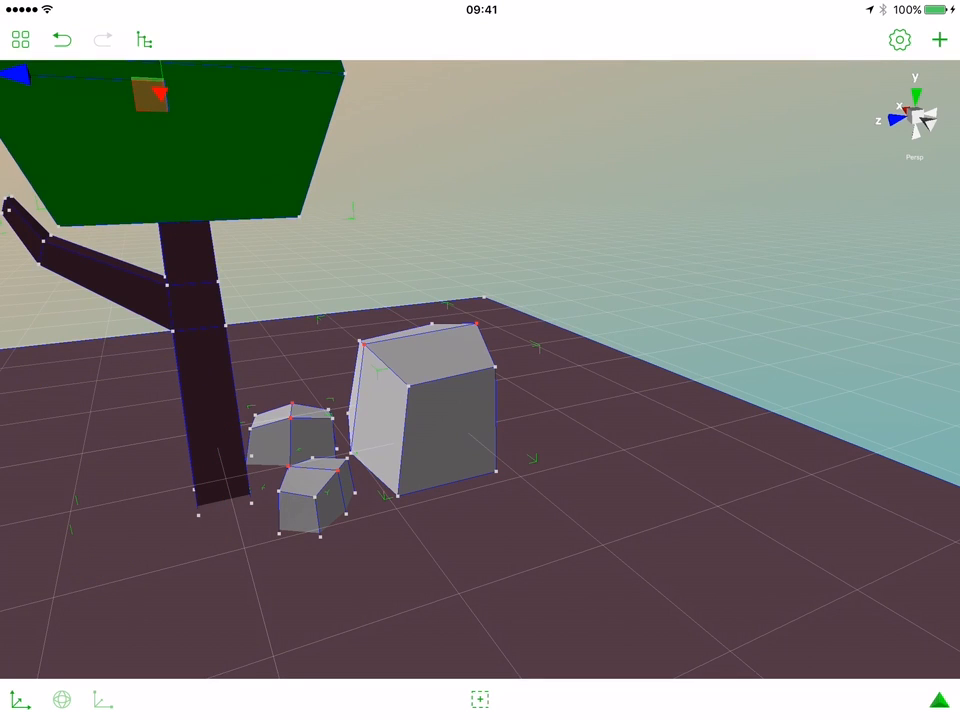
- Clear the selection to view the full tree-and-stones scene
click(479, 698)
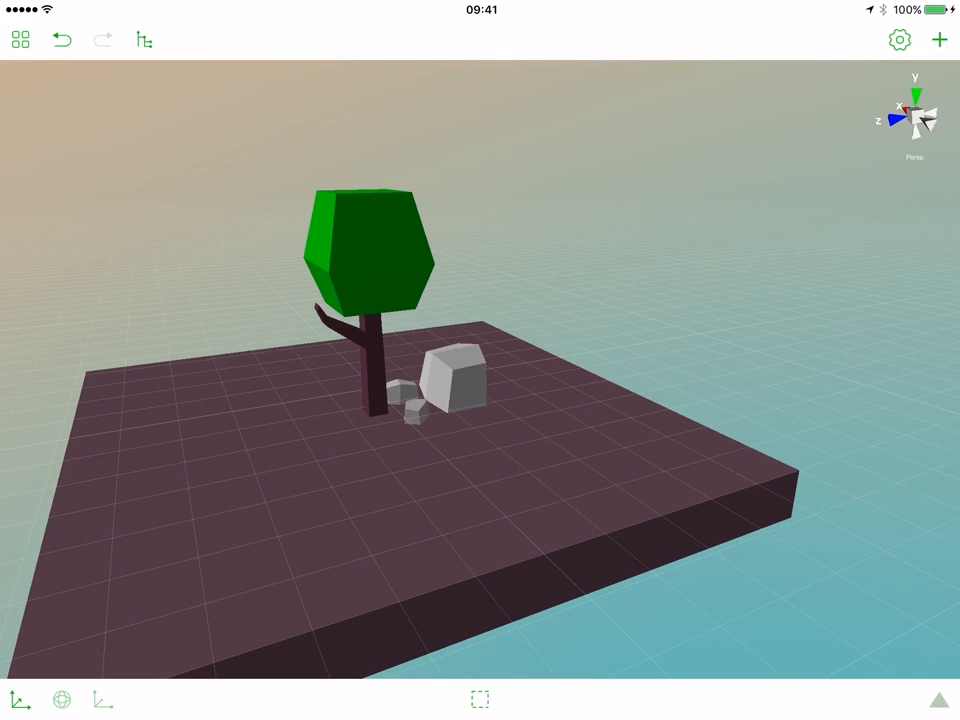
- Bring up the scene display settings for Ambient Occlusion and Grid
click(899, 40)
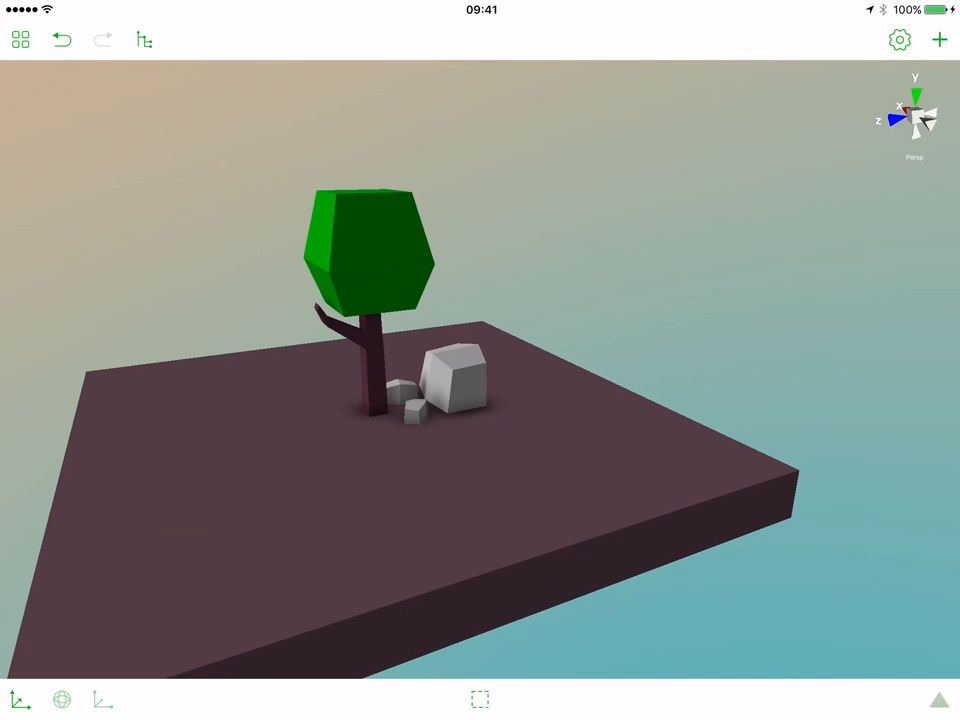
- Centre the camera on the selected tree and reopen the scene settings
click(360, 360)
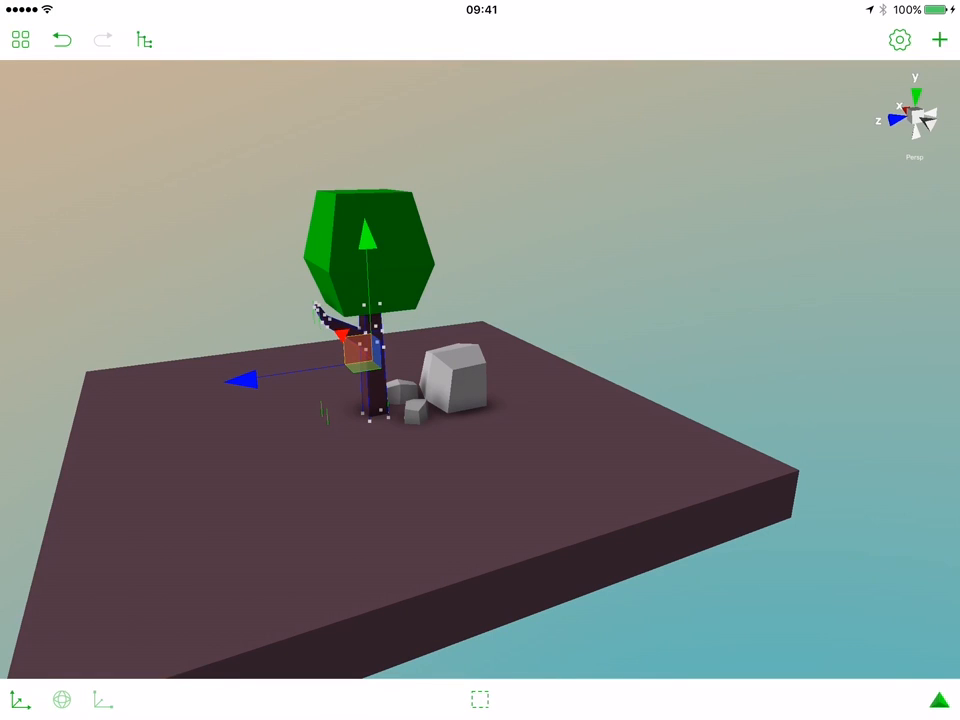
click(479, 699)
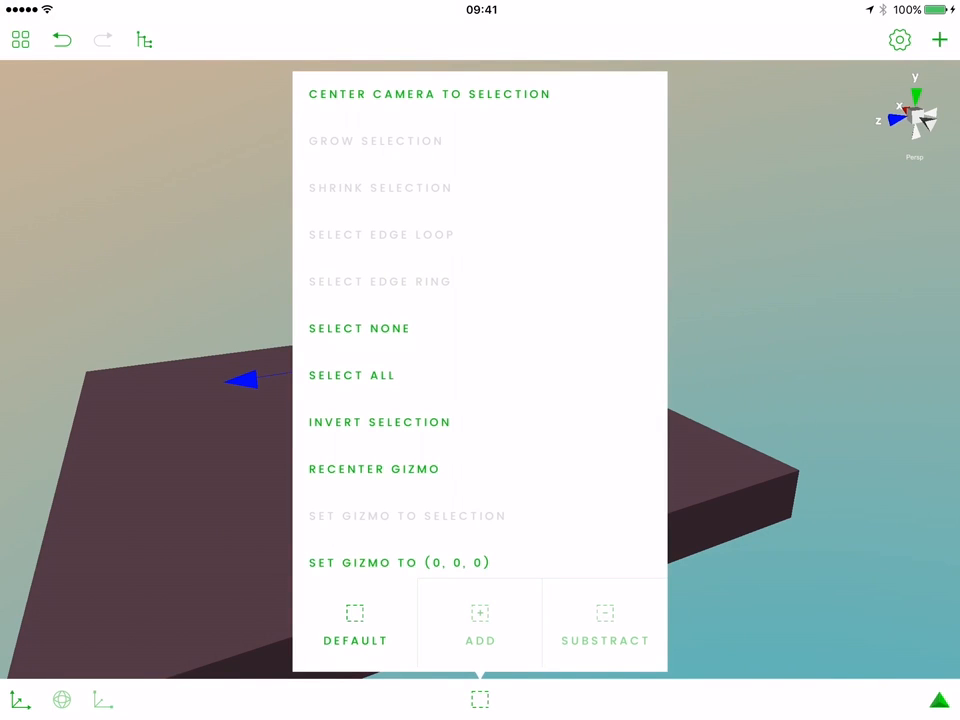
click(429, 93)
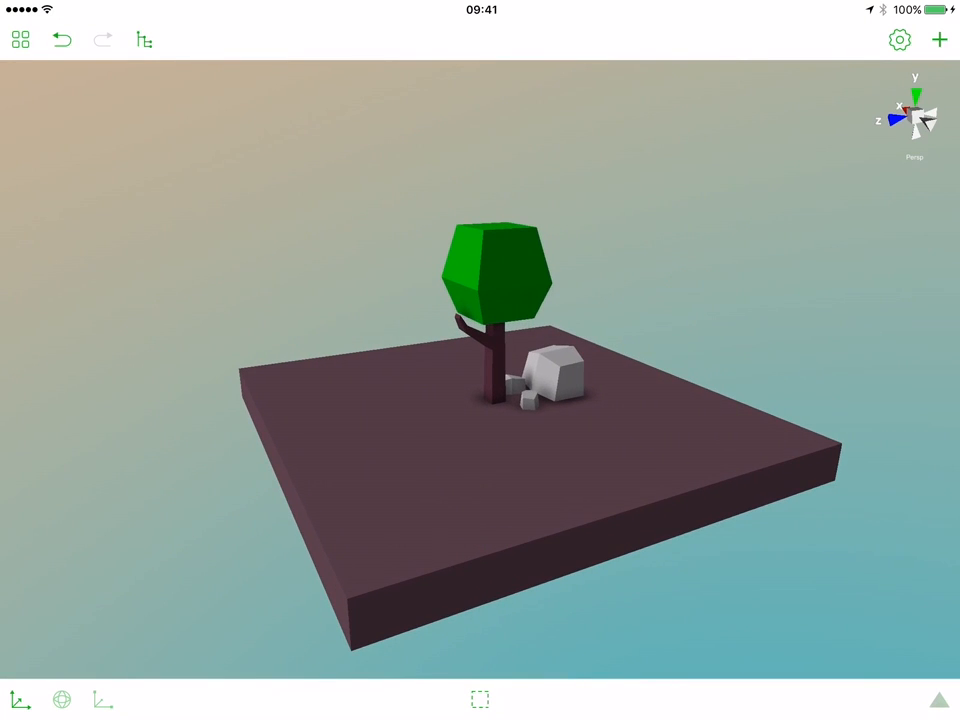
click(899, 40)
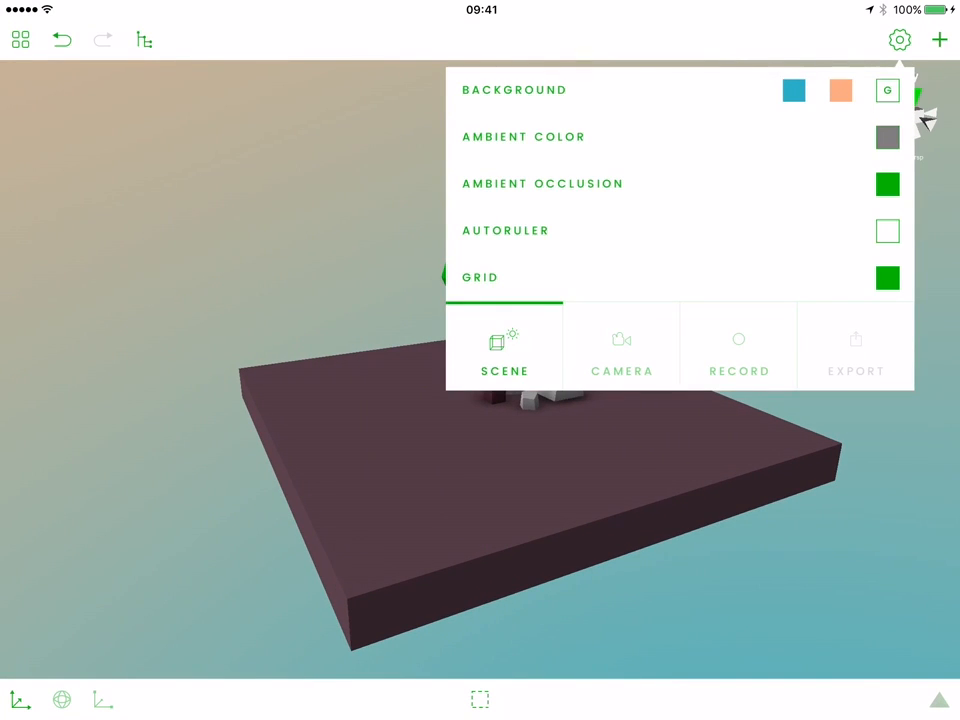